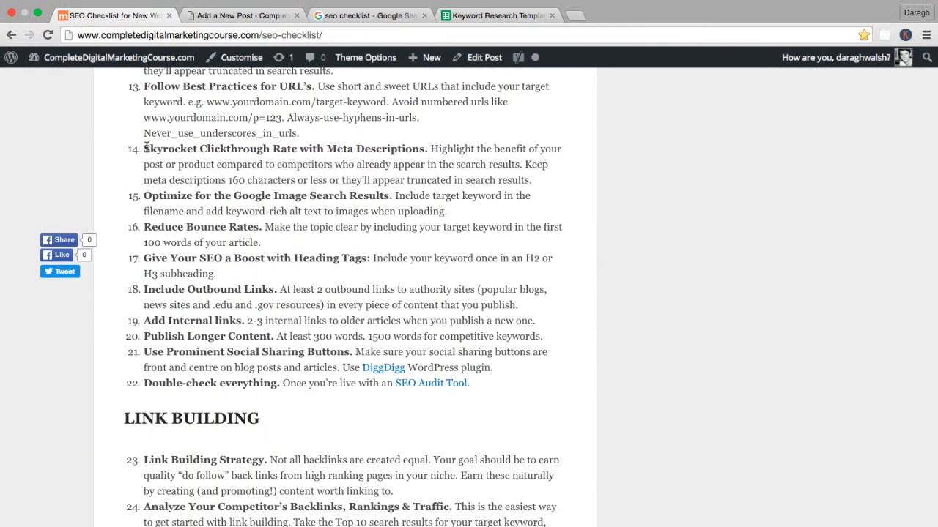
# Switch from the WordPress post to Google's page two results for 'seo checklist'
pyautogui.moveTo(144, 148); pyautogui.dragTo(417, 148)
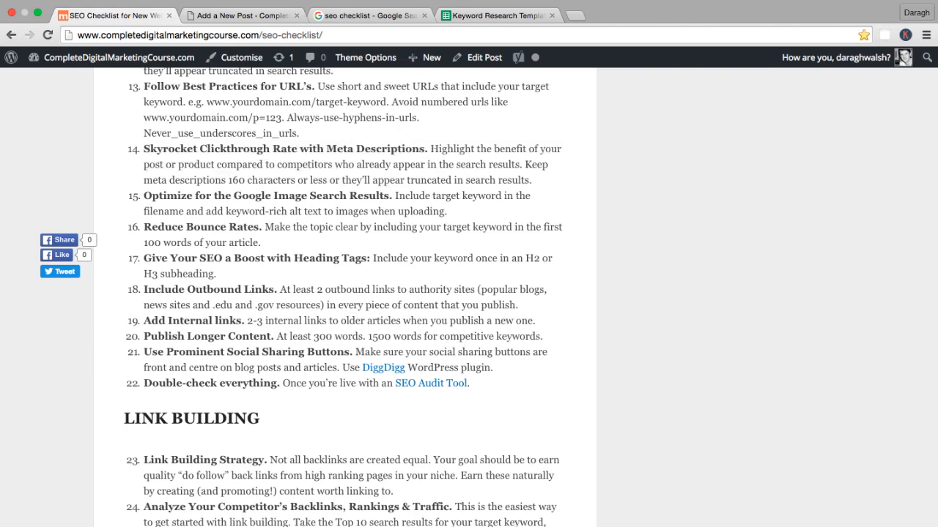
pyautogui.click(370, 15)
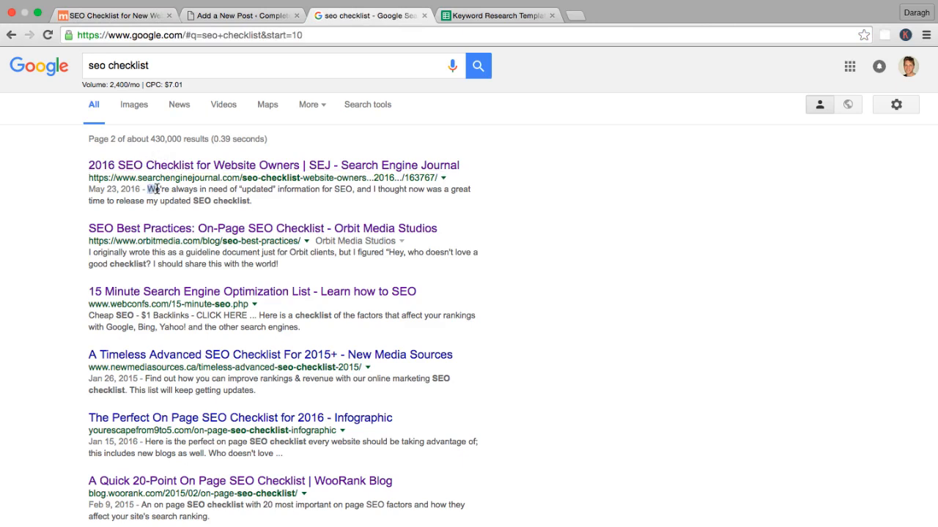
# Highlight the first result's description, then scroll to the Wordtracker and mRelevance entries
pyautogui.moveTo(157, 189); pyautogui.dragTo(251, 201)
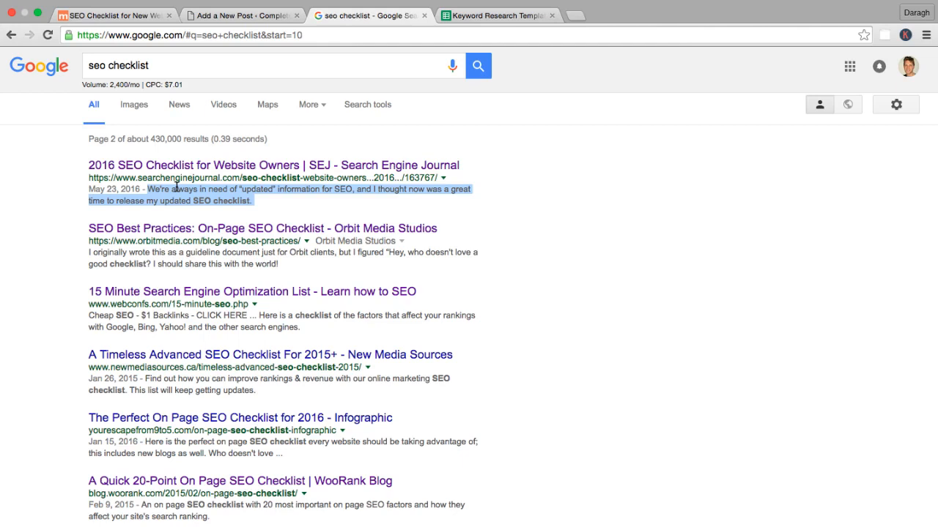
pyautogui.moveTo(68, 261)
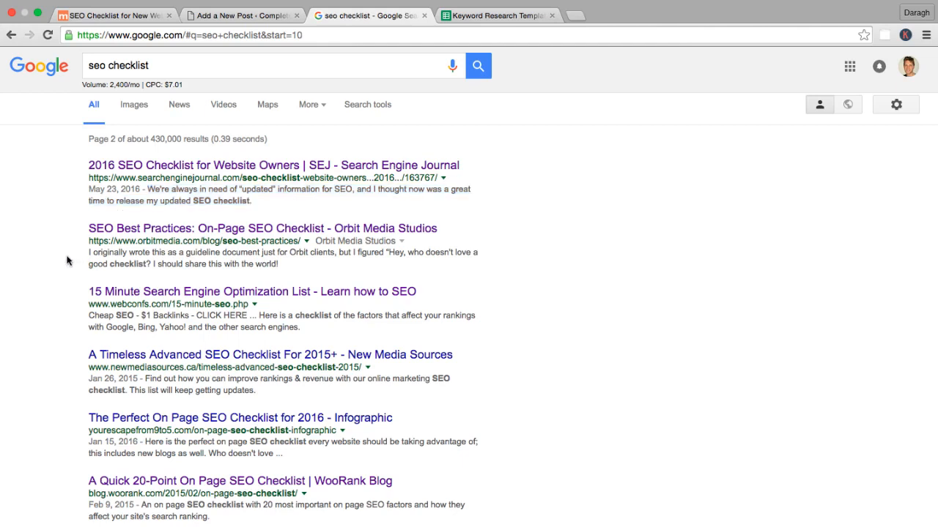
pyautogui.scroll(-3)
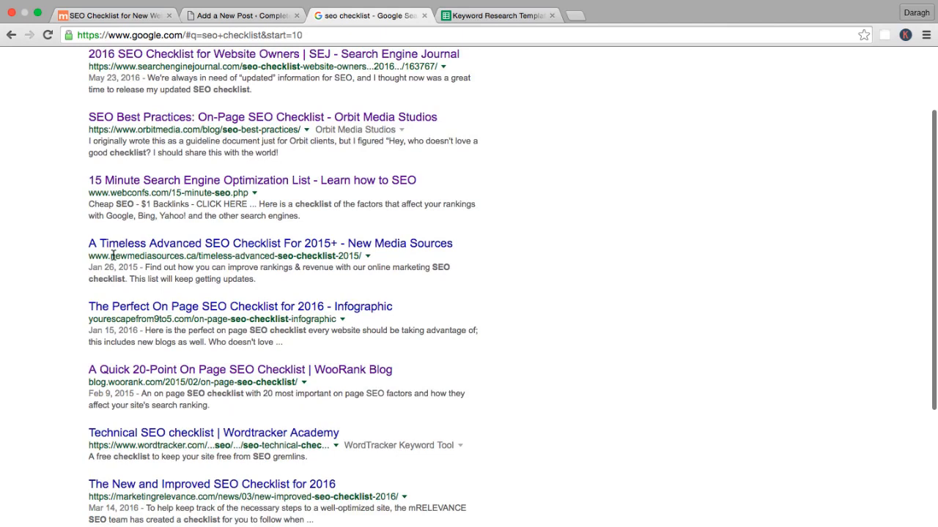
pyautogui.moveTo(149, 267)
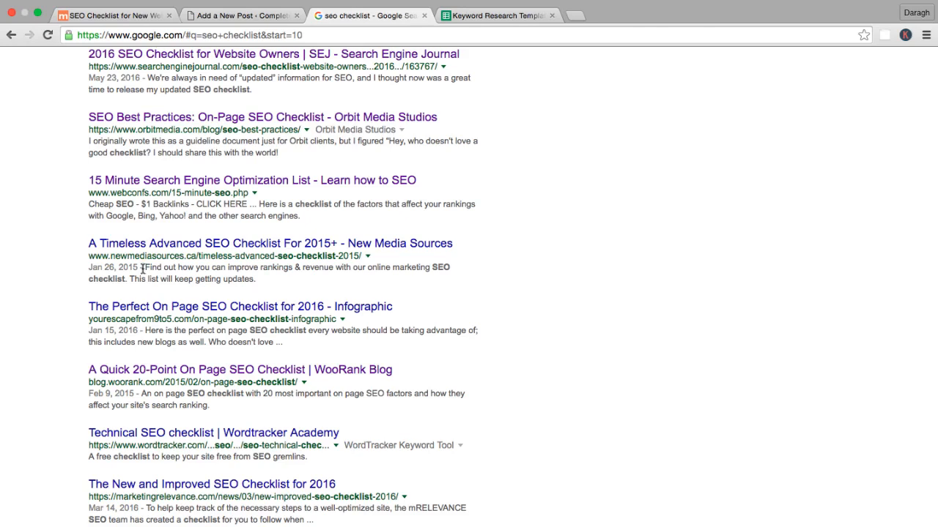
pyautogui.moveTo(267, 277)
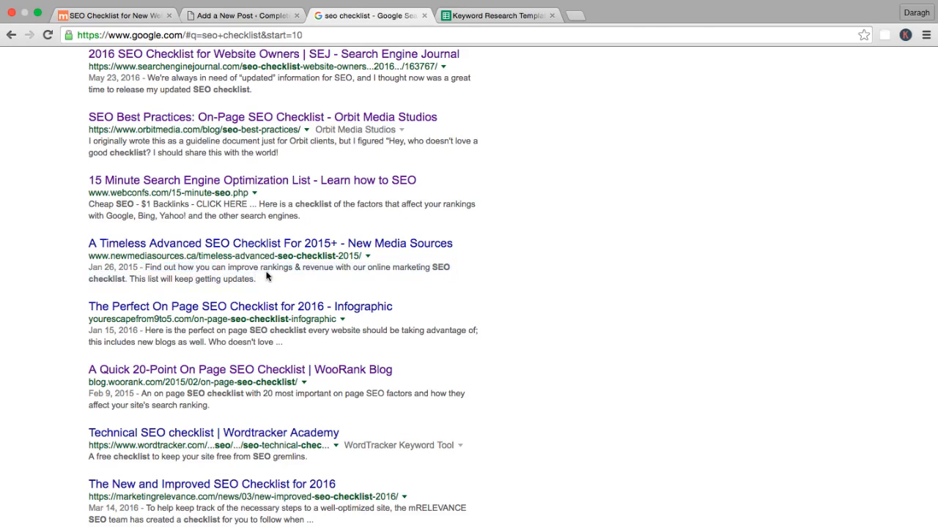
pyautogui.moveTo(265, 279)
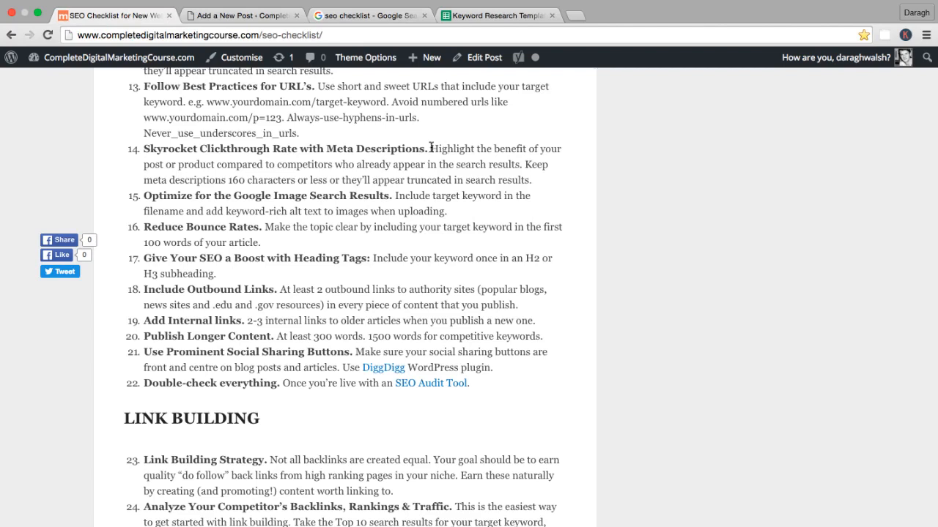
# Highlight item 14's sentence about beating competitors' snippets, then return to the Google results
pyautogui.moveTo(431, 148); pyautogui.dragTo(338, 179)
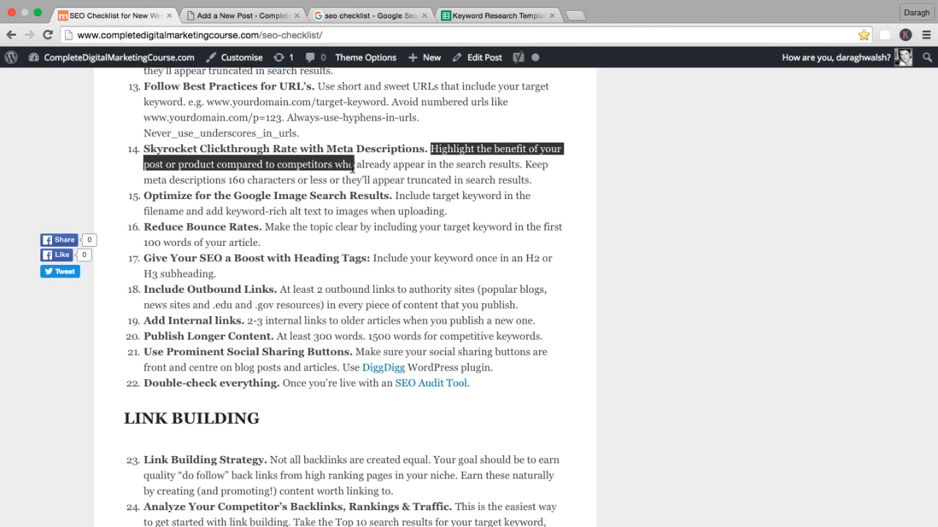
pyautogui.moveTo(352, 164); pyautogui.dragTo(524, 164)
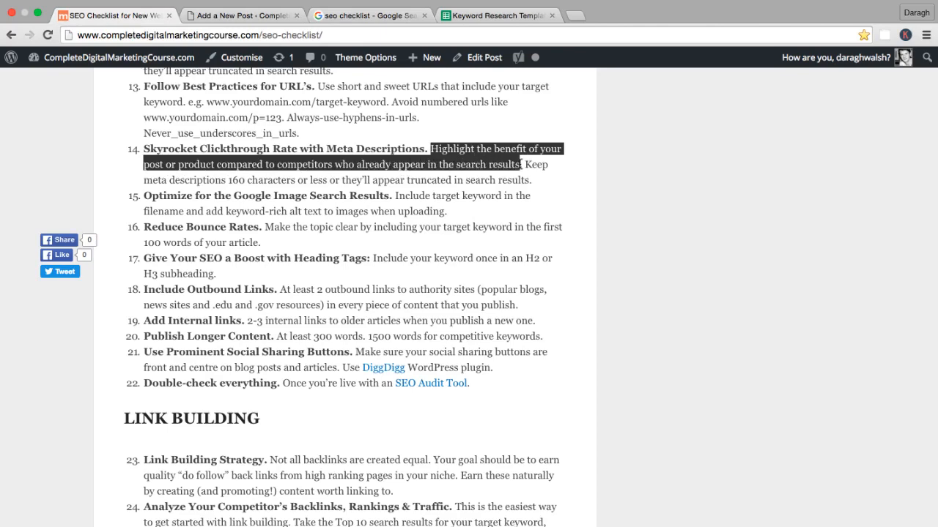
pyautogui.click(368, 14)
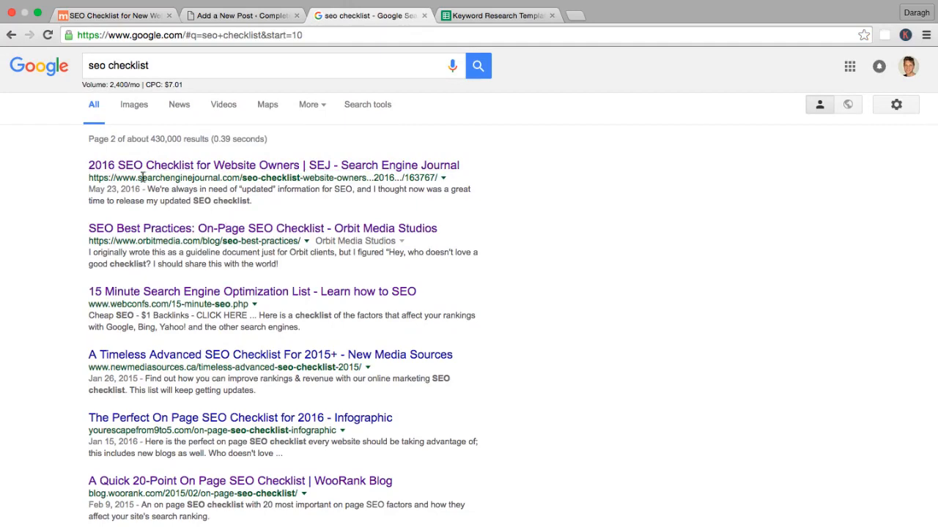
# Scroll to the end of the results, past the Content Marketing Institute and SEMrush entries
pyautogui.scroll(-3)
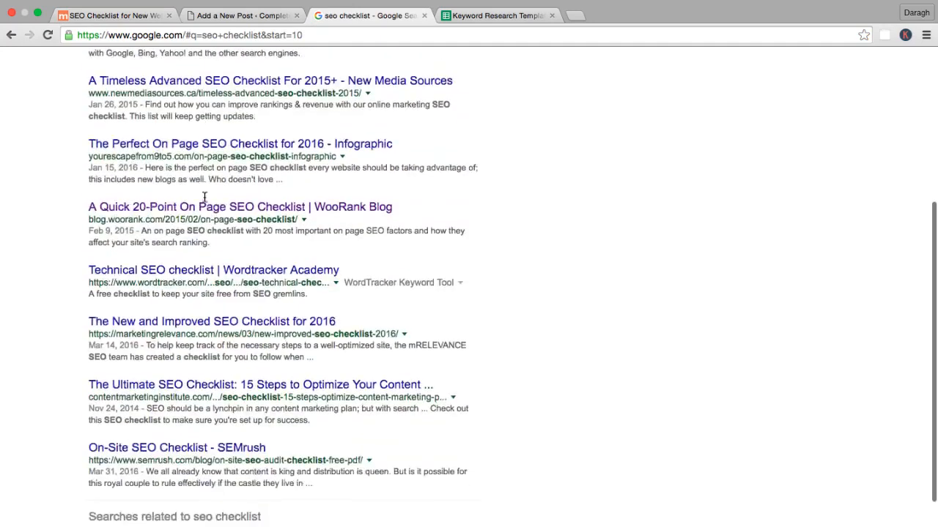
pyautogui.scroll(-3)
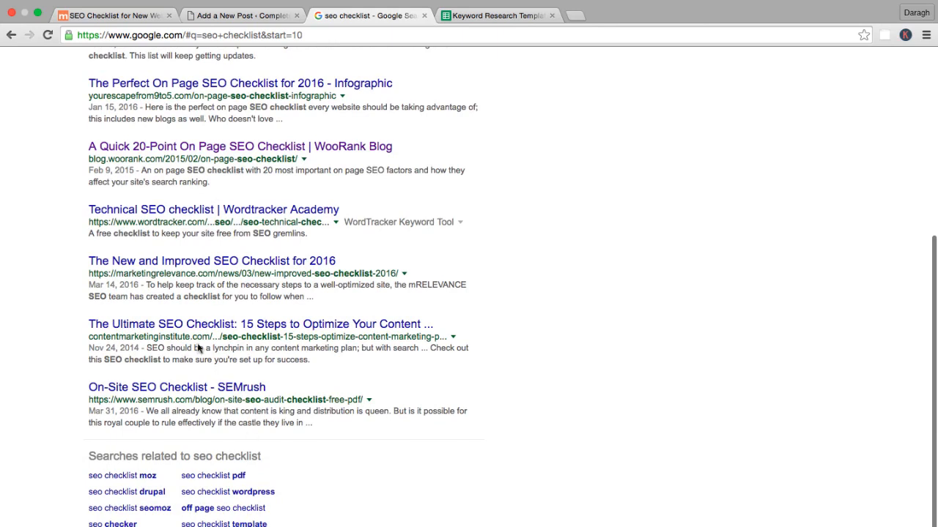
pyautogui.moveTo(200, 372)
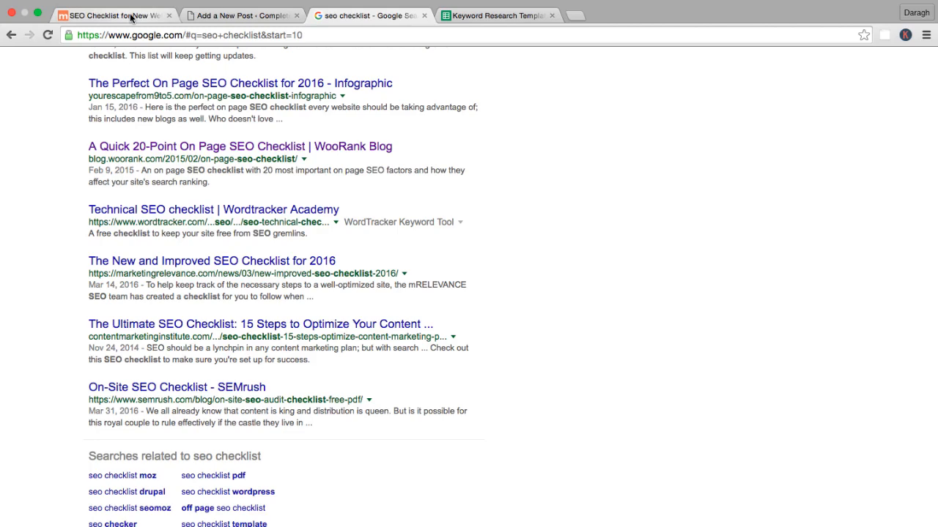
pyautogui.moveTo(113, 16)
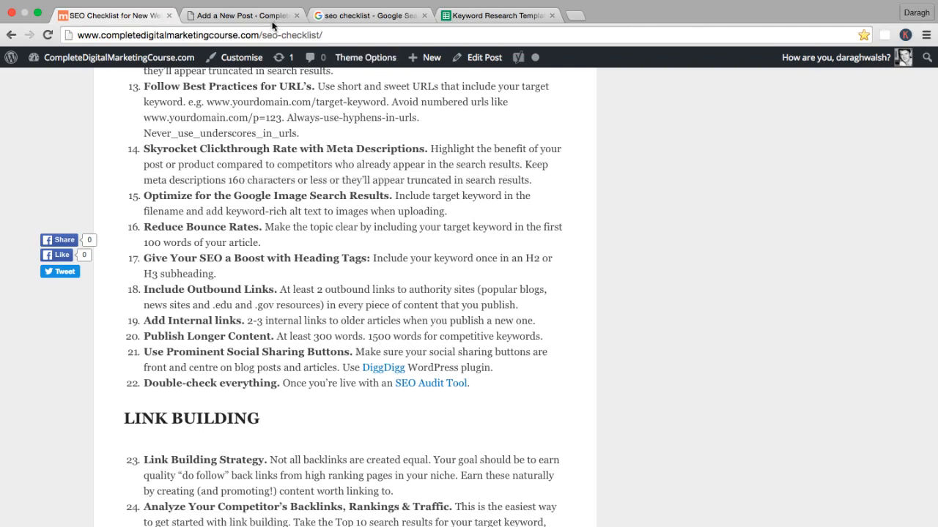
# Scroll the Google results again, then scroll the post down to its Link Building items
pyautogui.click(370, 15)
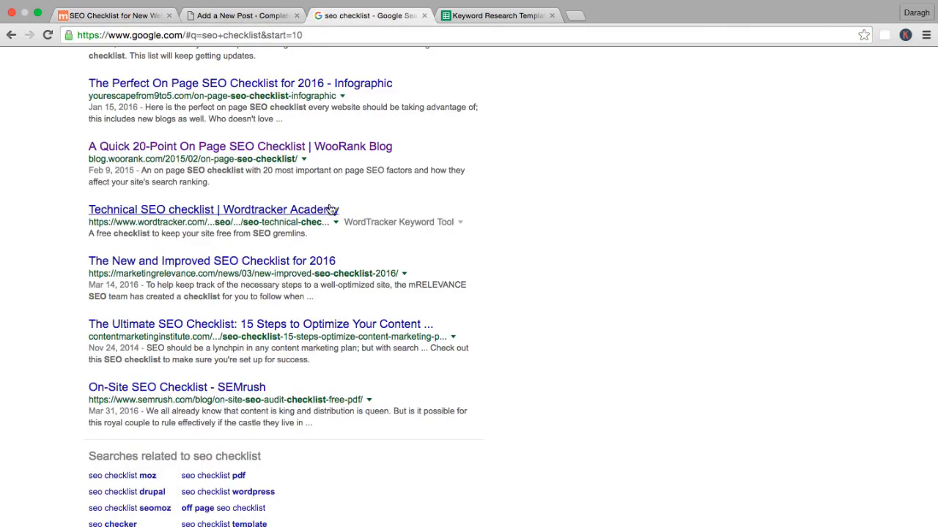
pyautogui.scroll(-3)
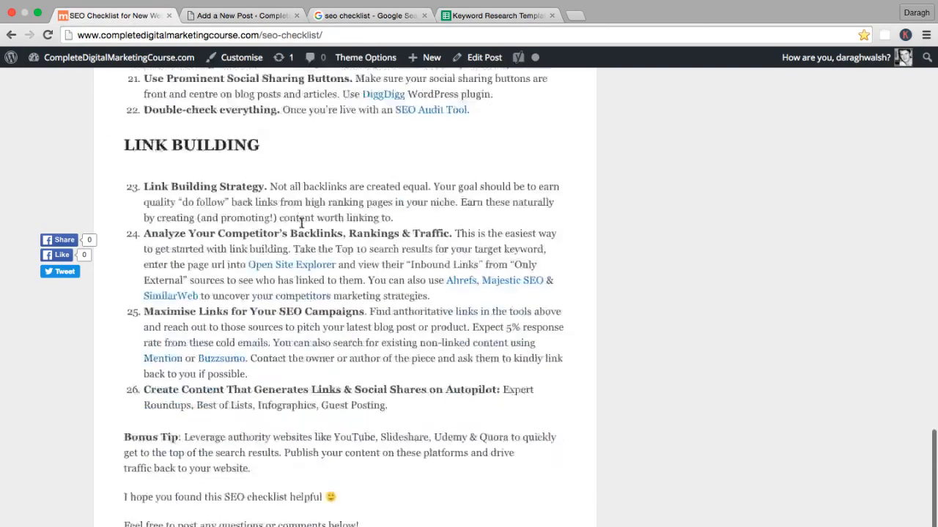
pyautogui.scroll(-3)
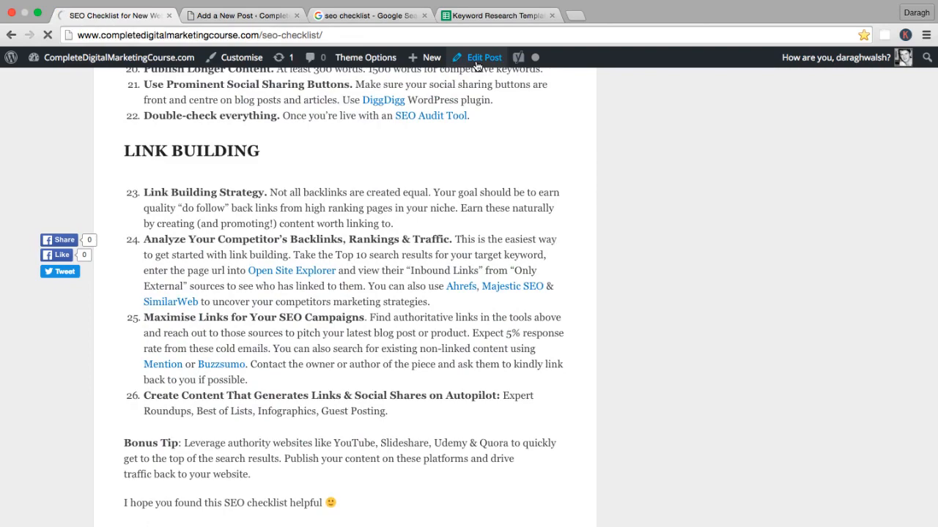
# Open the checklist post editor to show the Yoast snippet preview, then return to Google
pyautogui.click(477, 57)
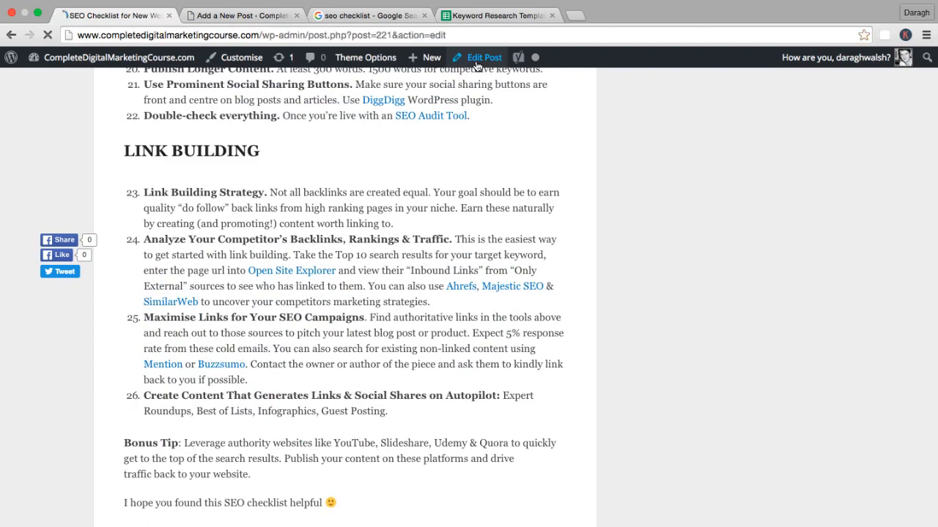
pyautogui.click(476, 57)
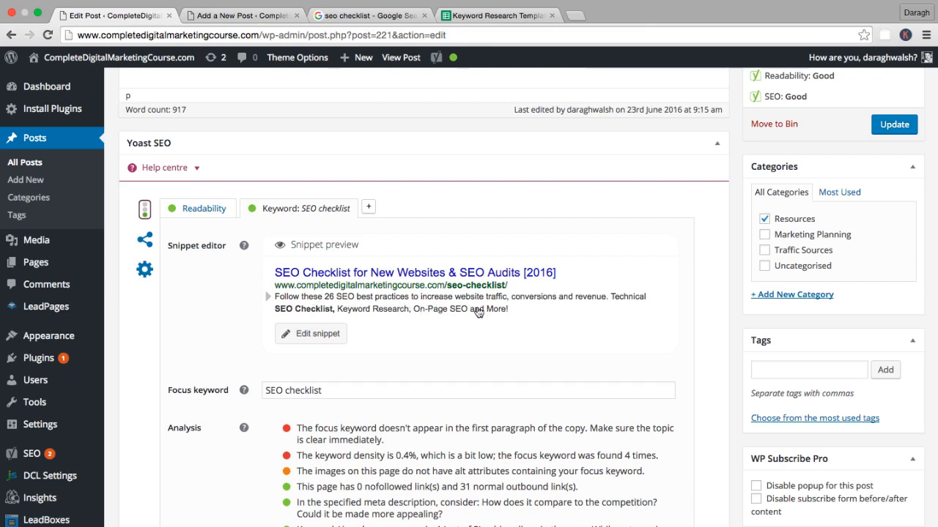
pyautogui.moveTo(623, 314)
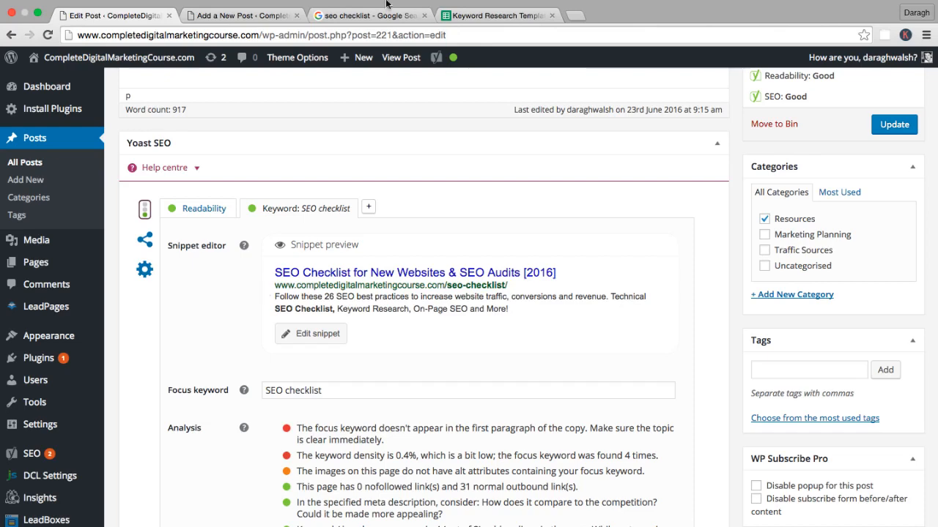
pyautogui.click(368, 15)
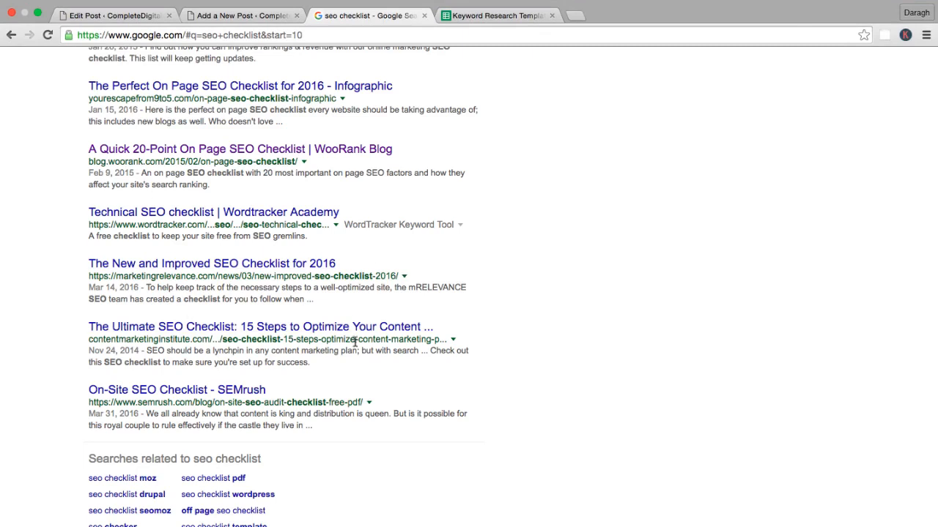
pyautogui.moveTo(356, 344)
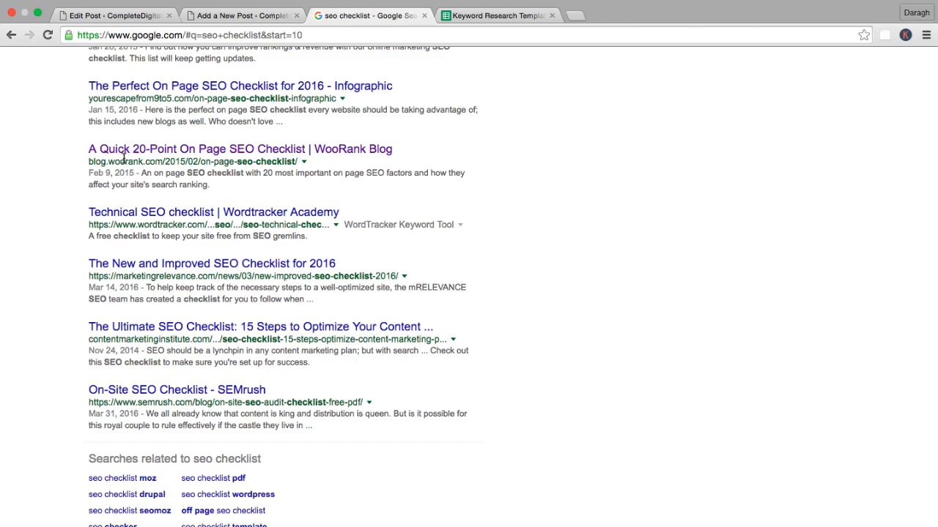
# Return to the SEO checklist post at its title tag and meta description items
pyautogui.click(114, 15)
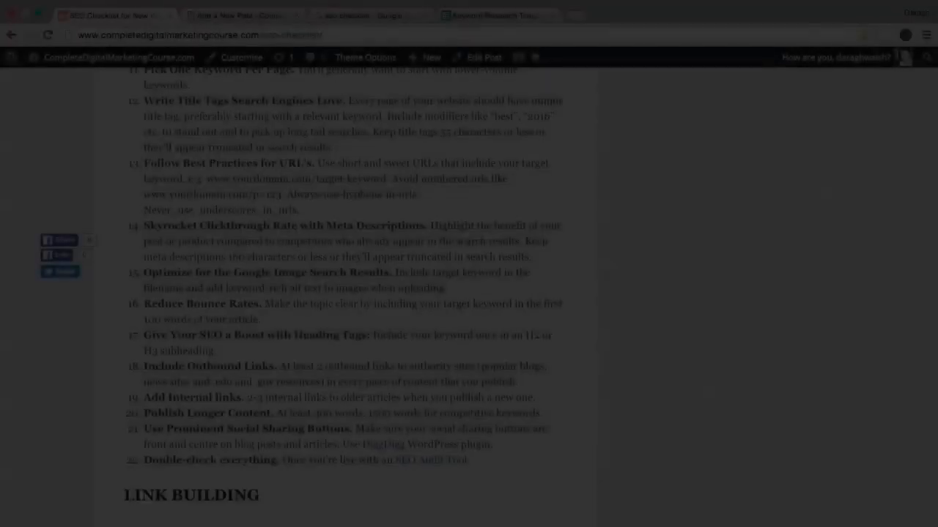
pyautogui.doubleClick(372, 226)
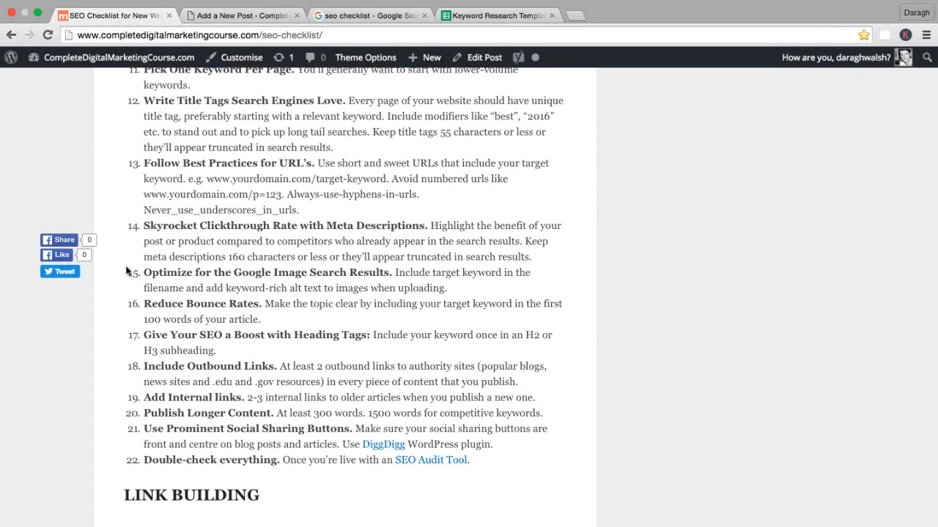
pyautogui.moveTo(272, 269)
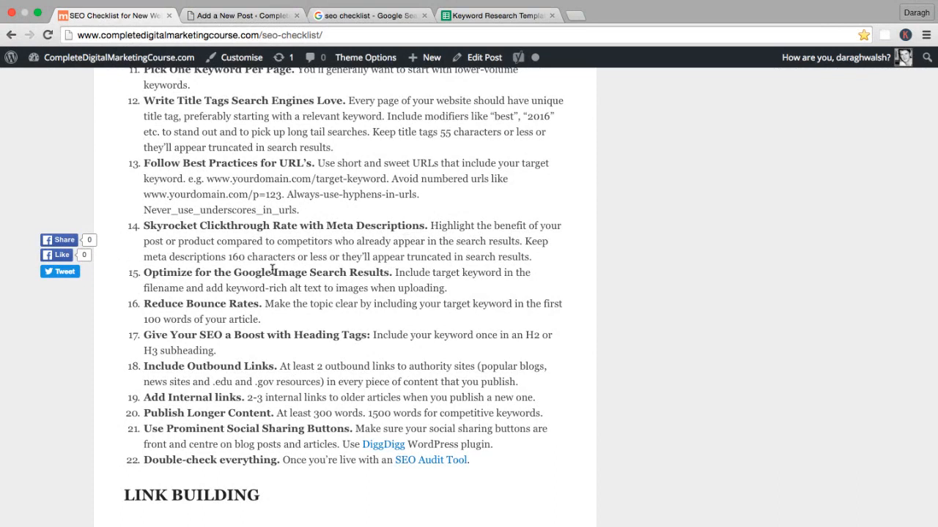
pyautogui.moveTo(274, 275)
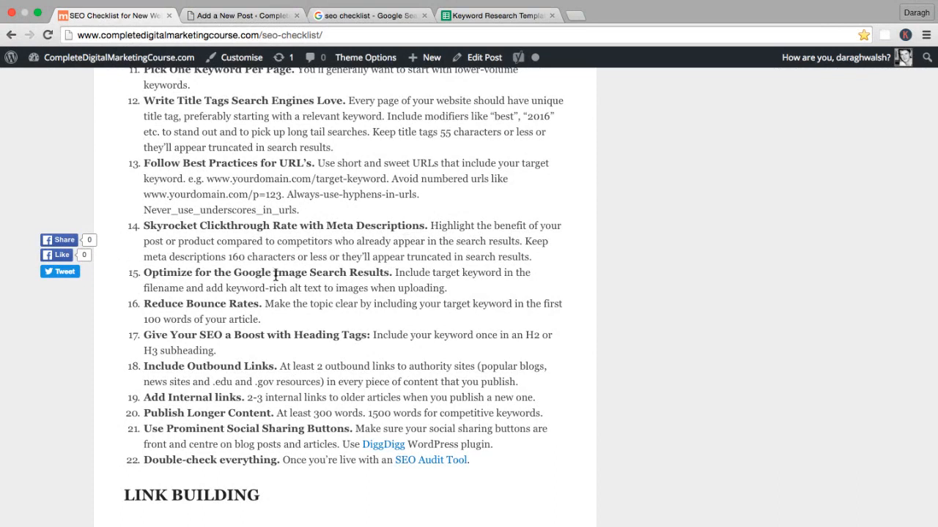